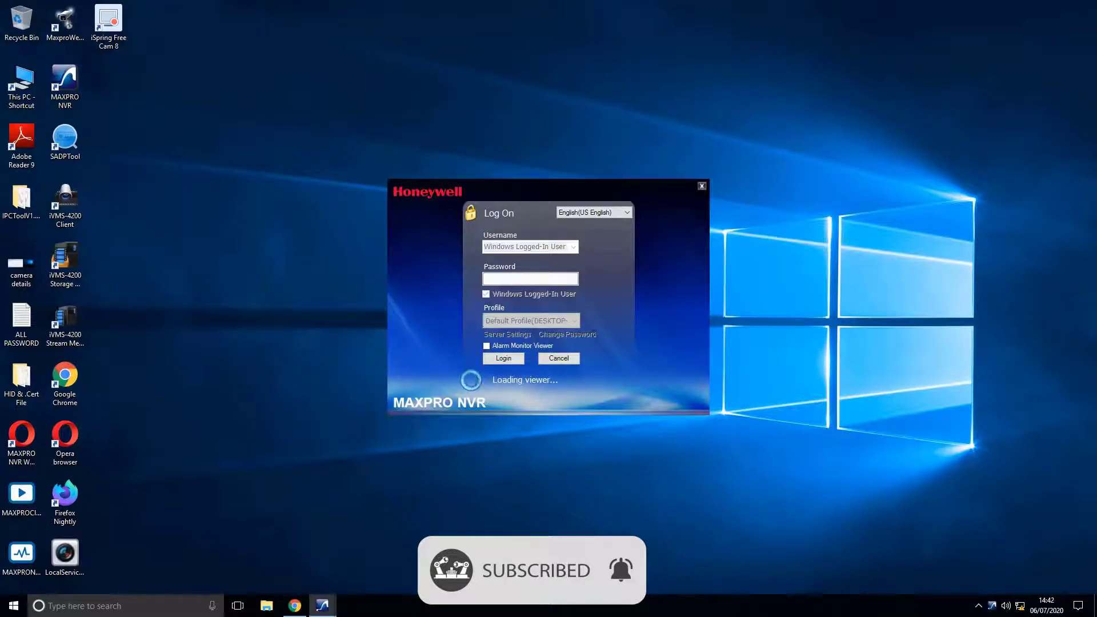
# Log in to the recorder and show the Configurator's camera list with twelve enabled cameras.
pyautogui.click(503, 357)
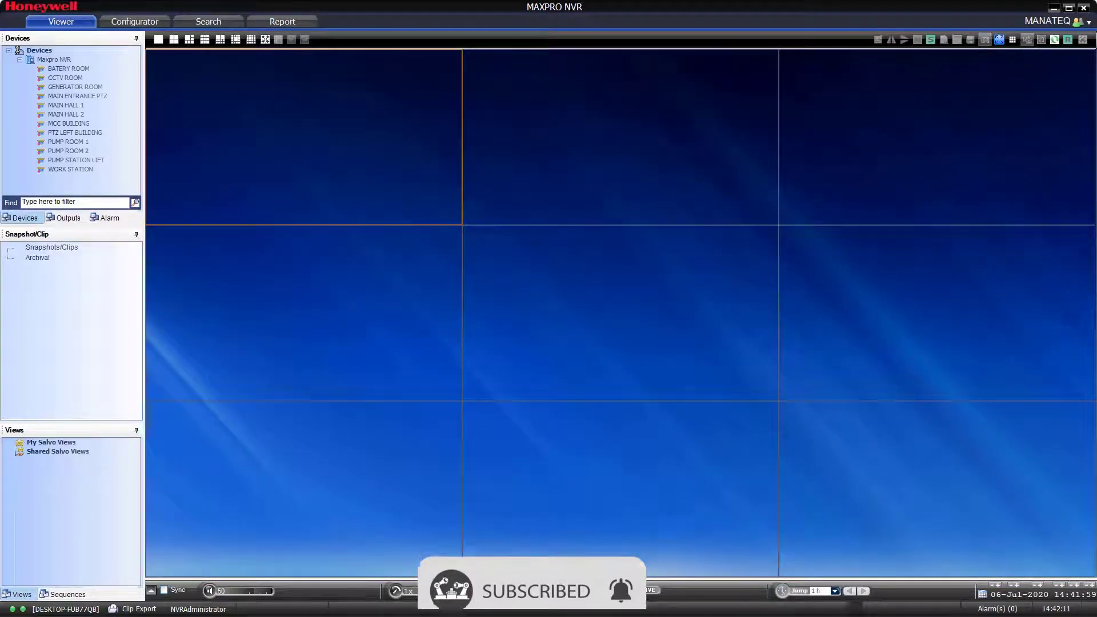
pyautogui.click(133, 20)
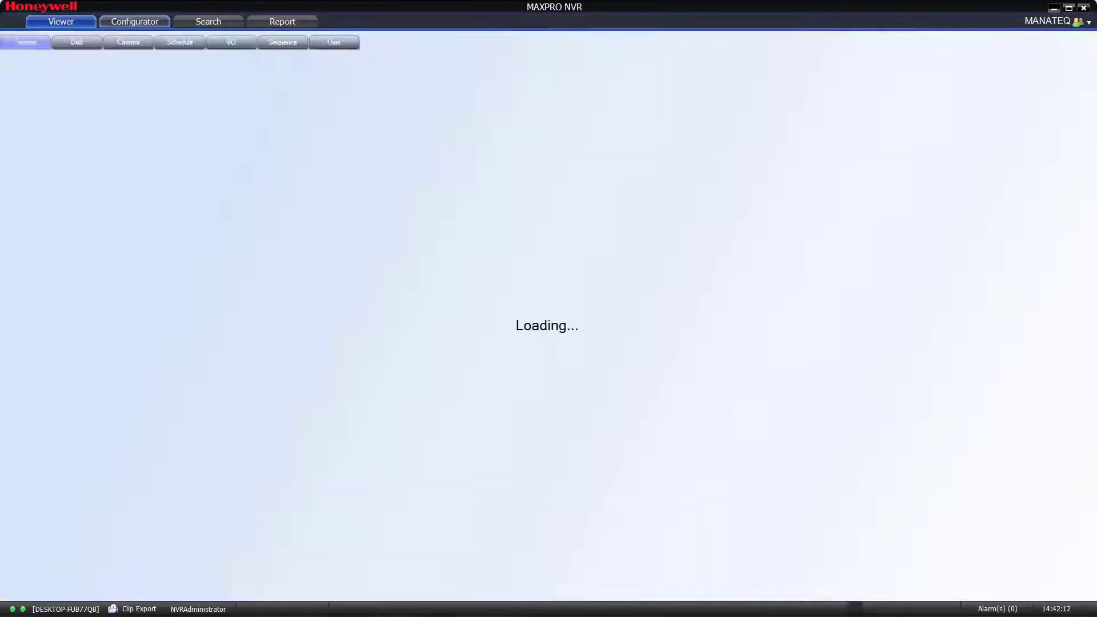
pyautogui.click(134, 21)
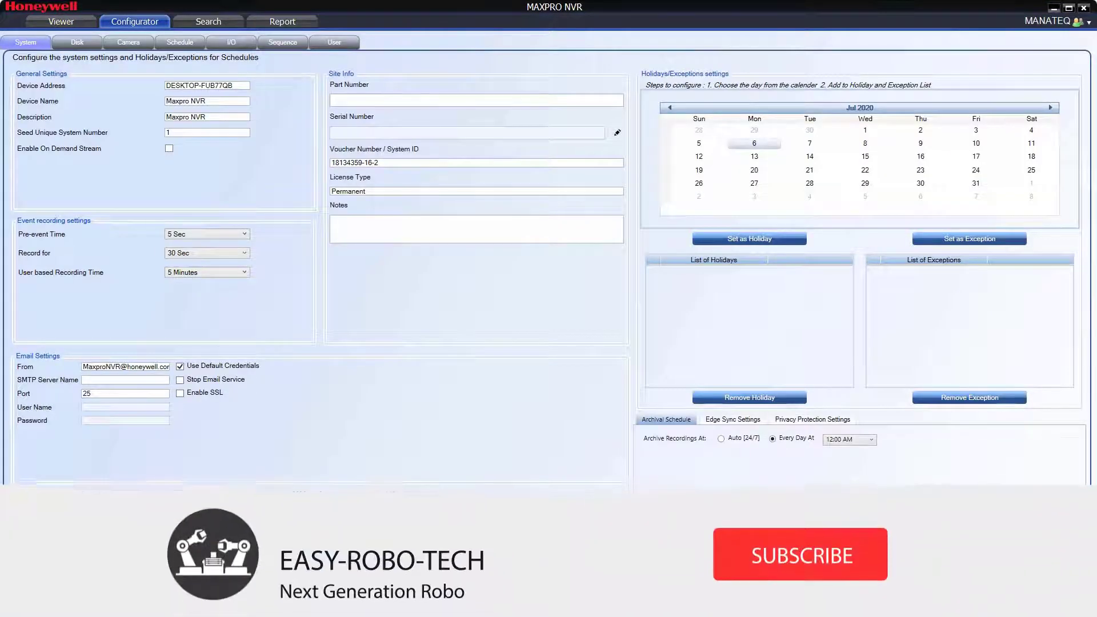
pyautogui.click(800, 554)
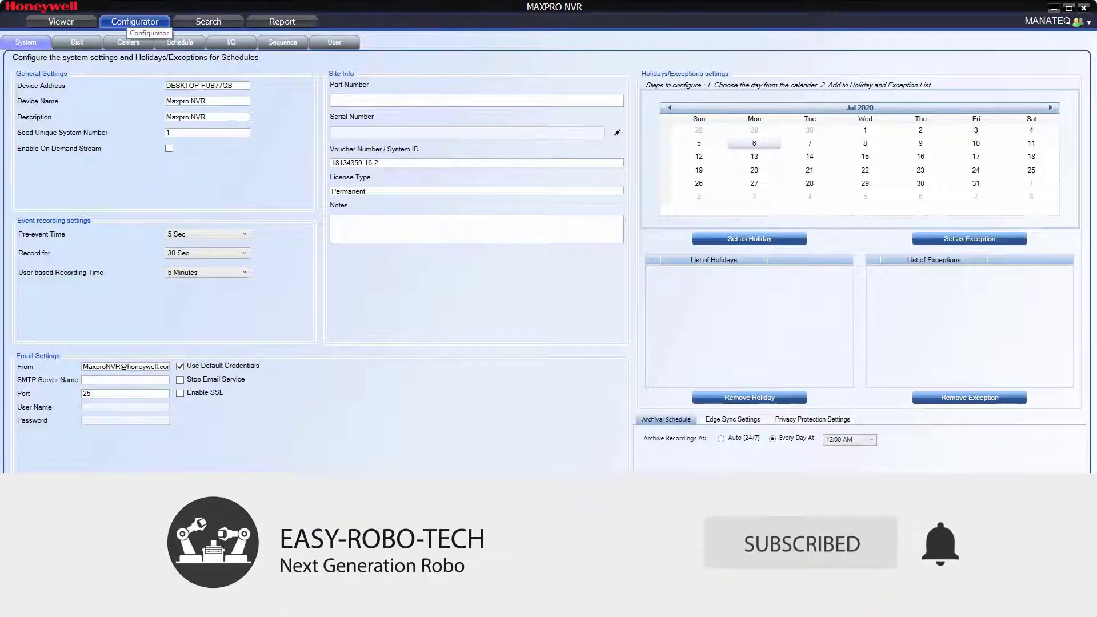
pyautogui.click(130, 42)
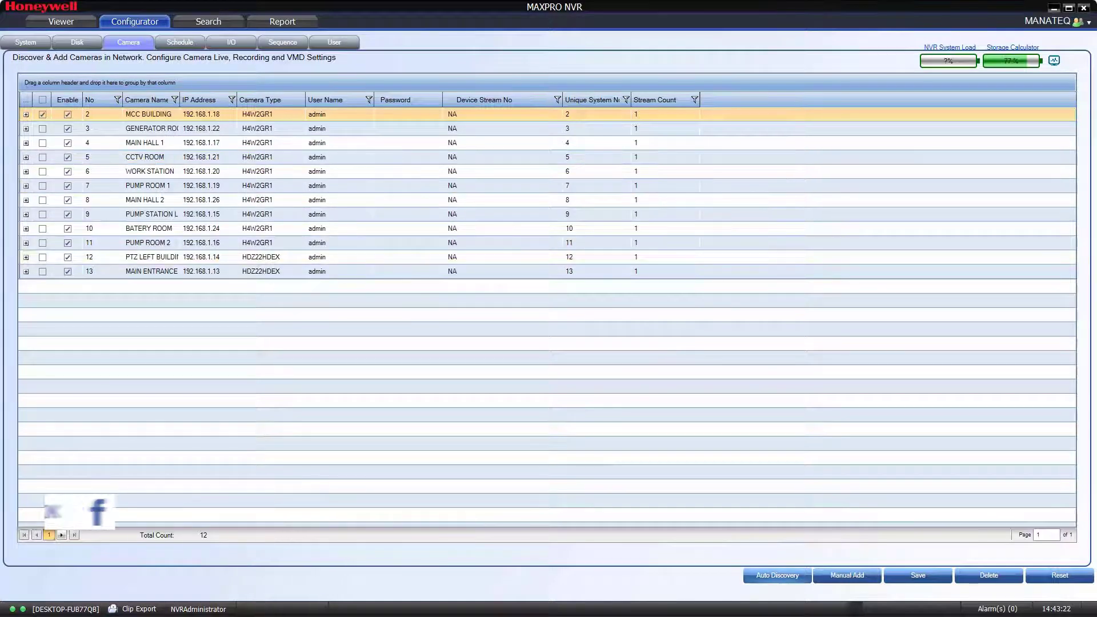
pyautogui.click(777, 575)
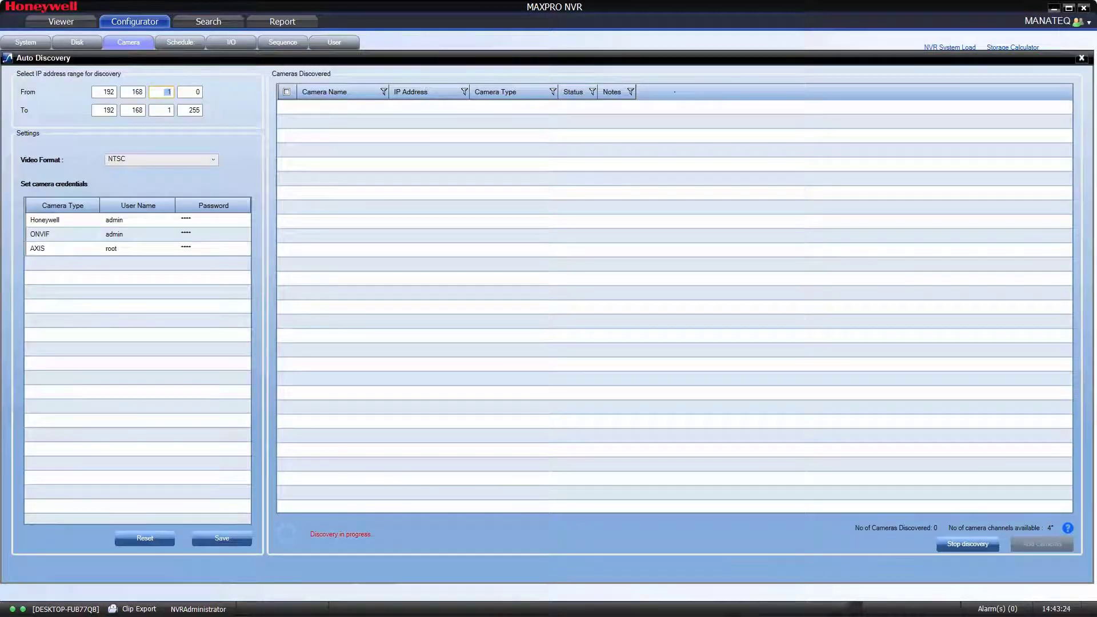
pyautogui.click(63, 233)
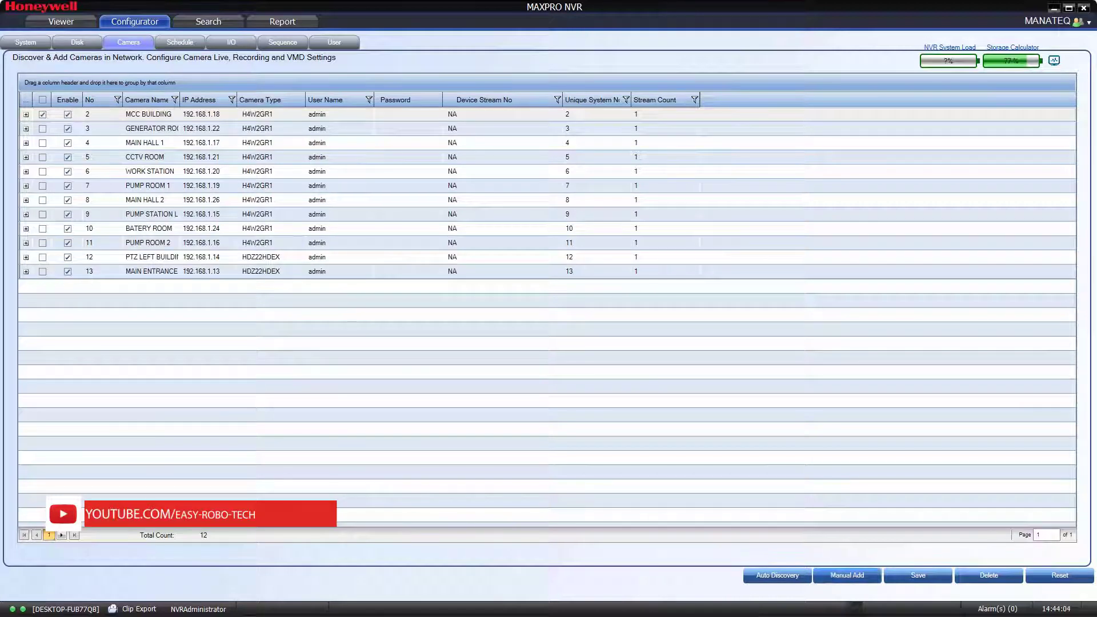
# Manually add Camera1 with IP 192.168.1.30 and camera type ONVIF DEVICE.
pyautogui.click(846, 575)
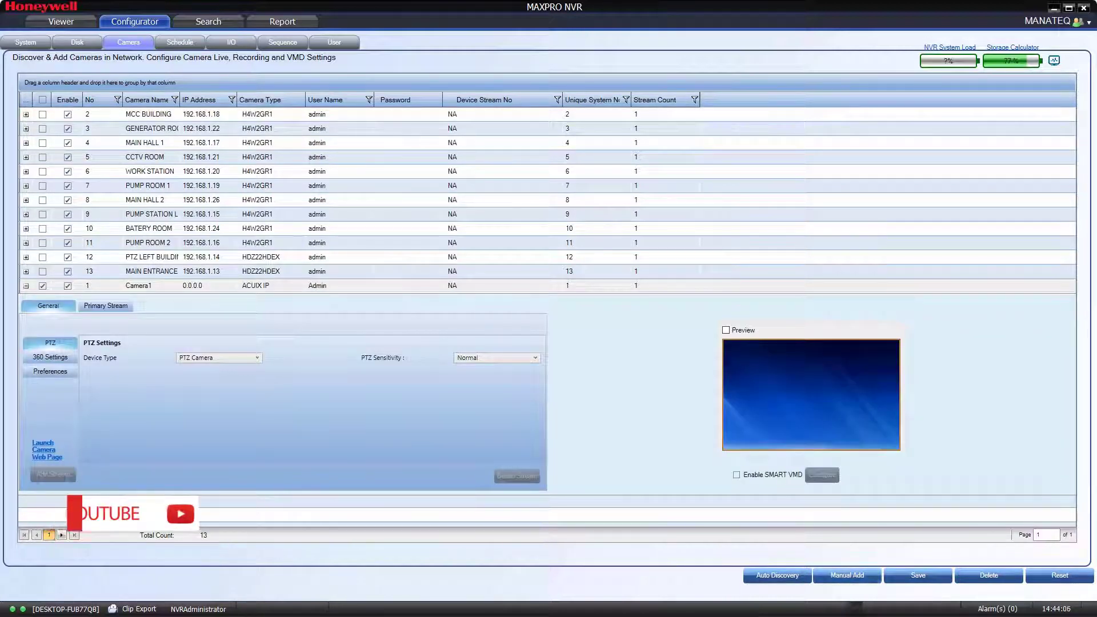
pyautogui.doubleClick(193, 286)
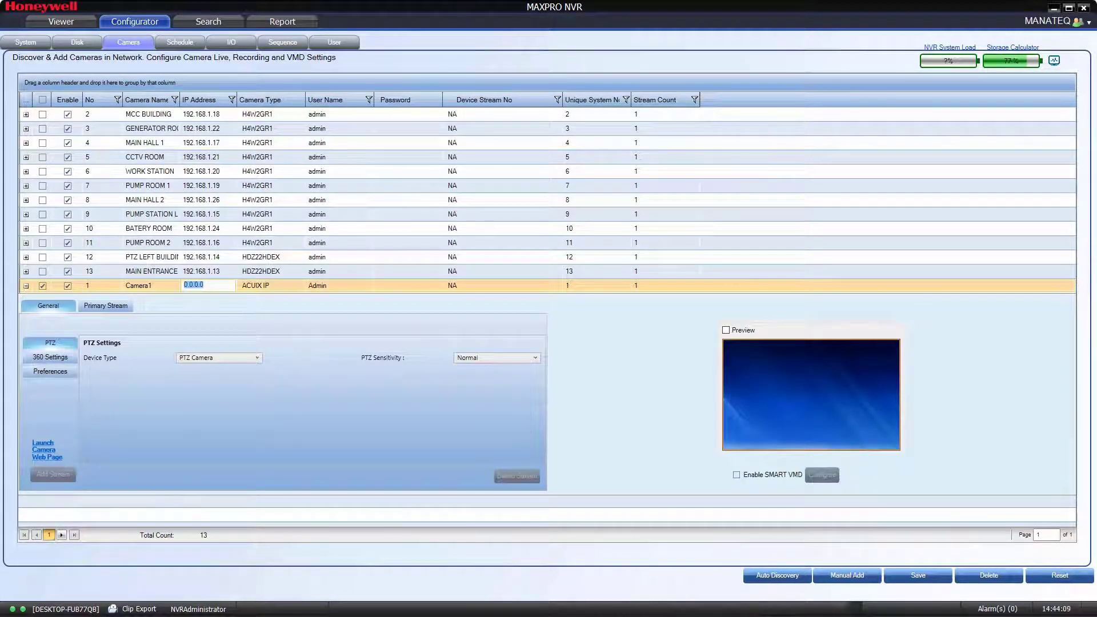
pyautogui.write('192.168.1.3')
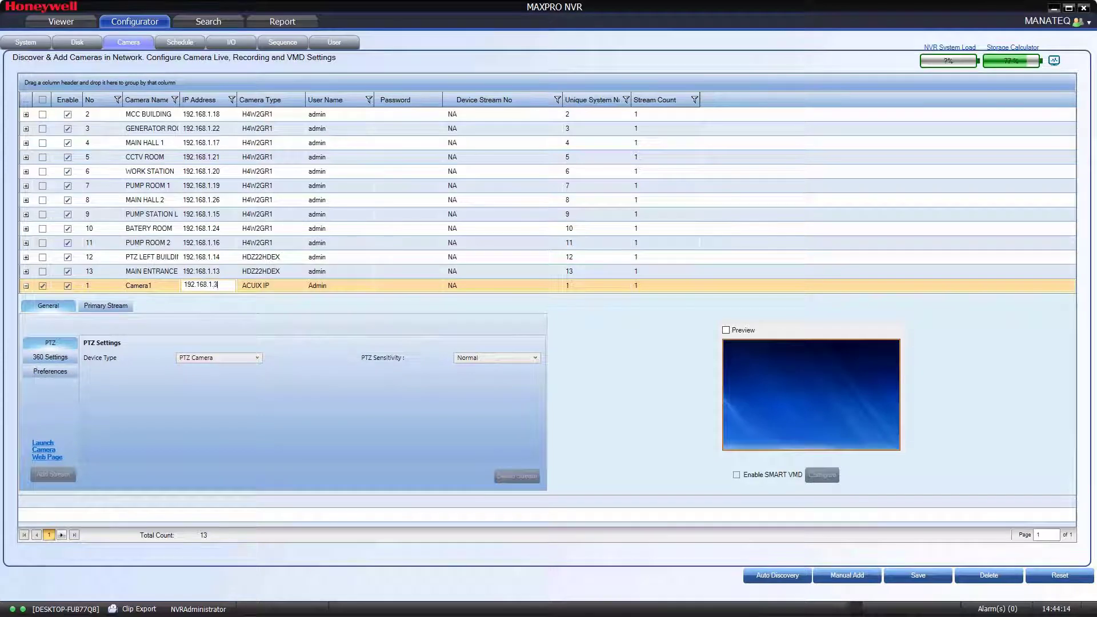
pyautogui.click(299, 286)
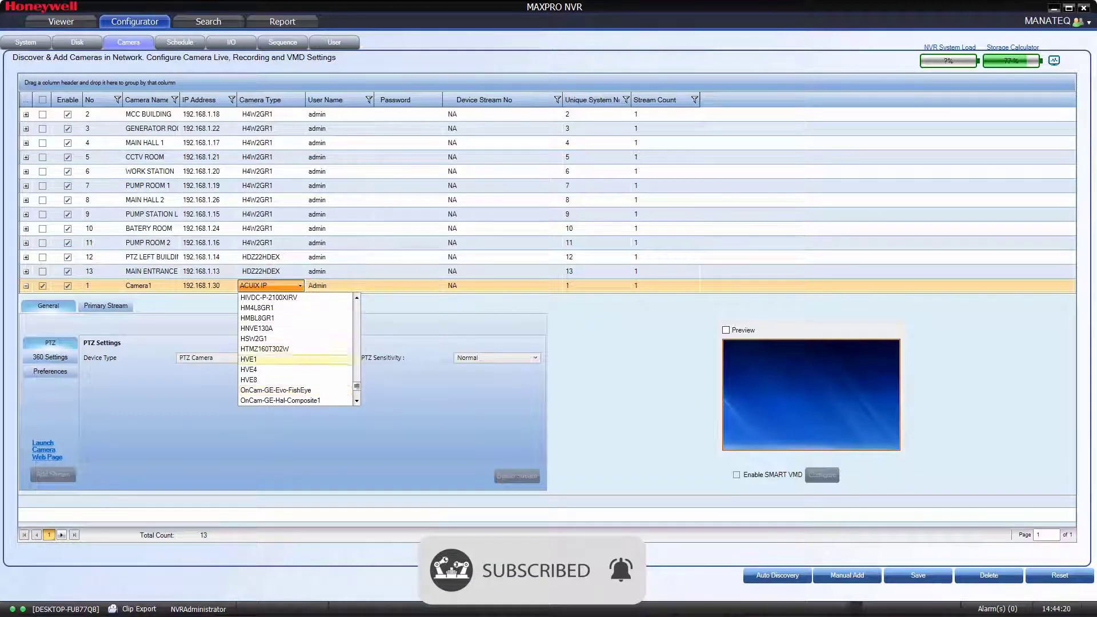
pyautogui.scroll(-3)
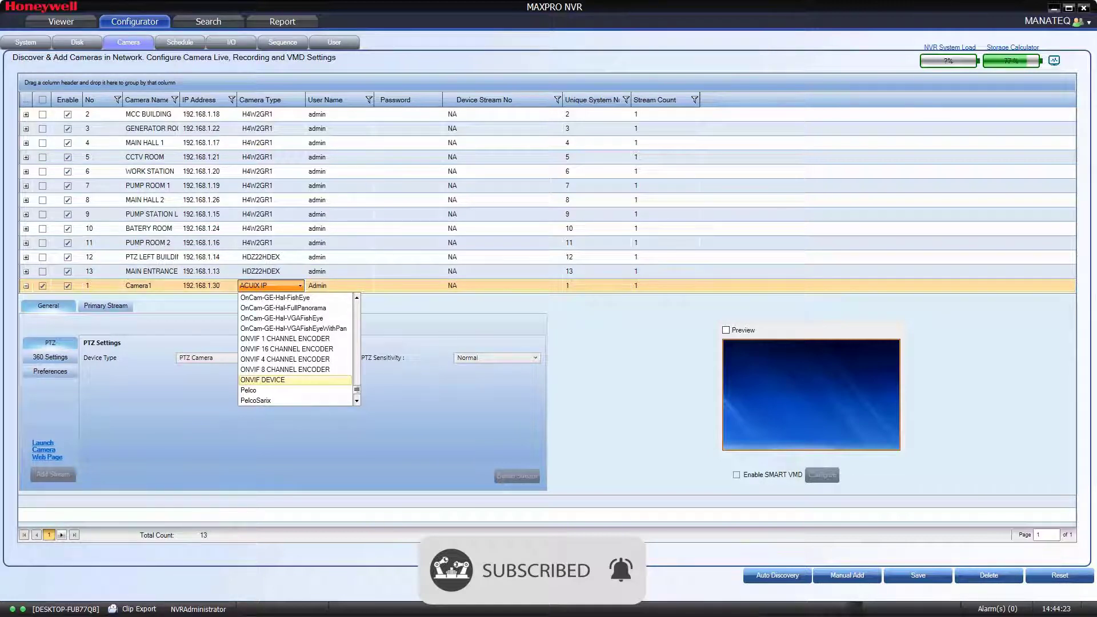
pyautogui.click(261, 379)
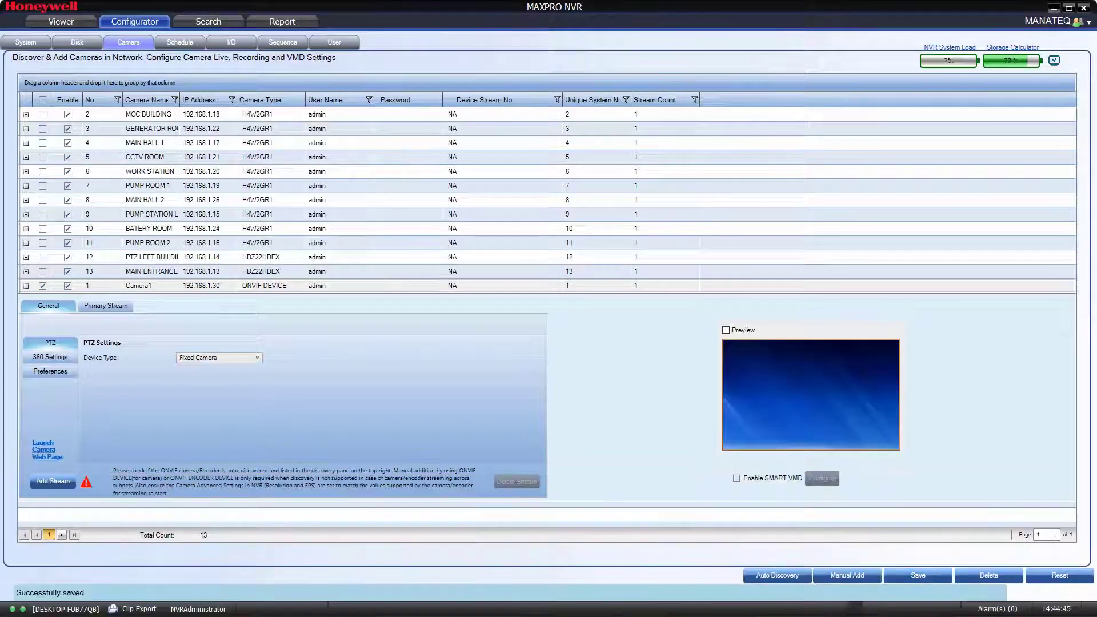
# Preview the new camera and check Camera1 in the Viewer's Devices tree, where it shows as not available.
pyautogui.click(724, 329)
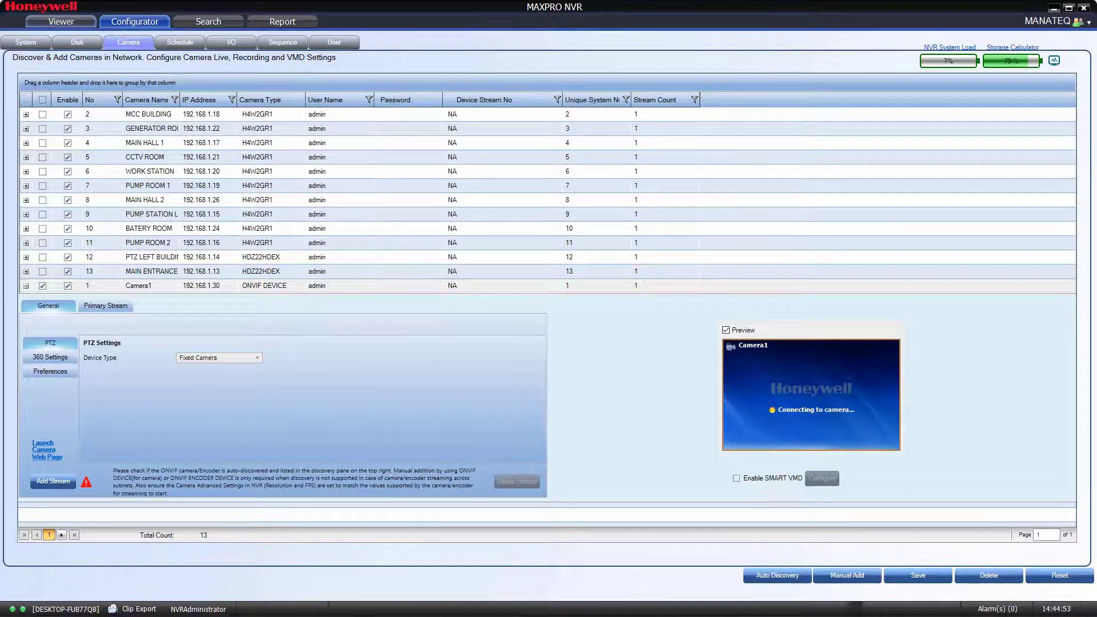
pyautogui.click(54, 20)
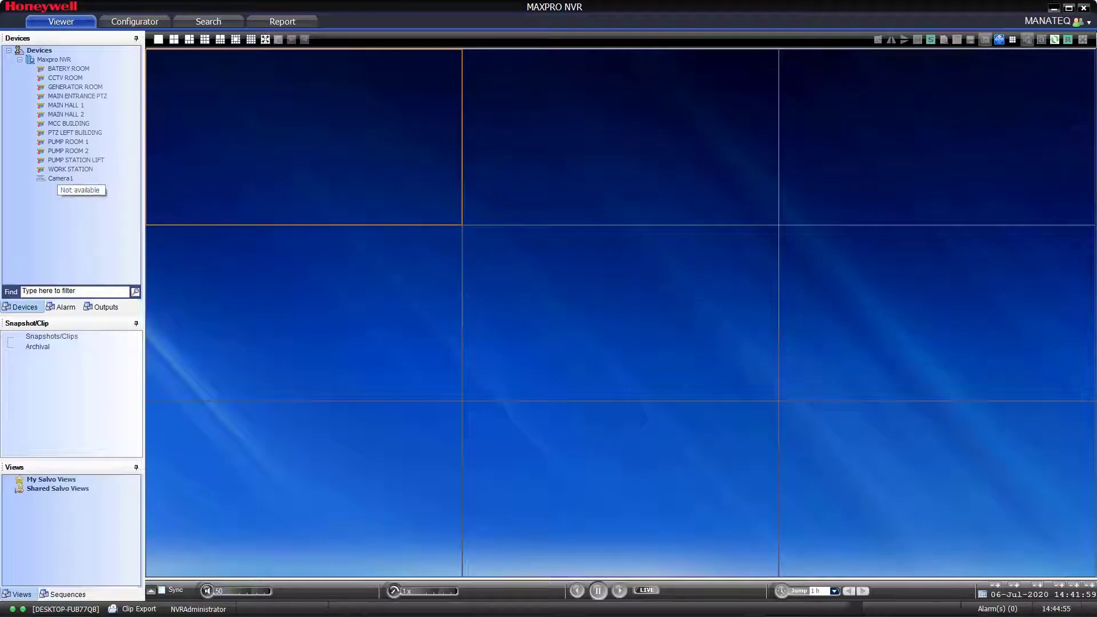
pyautogui.click(49, 178)
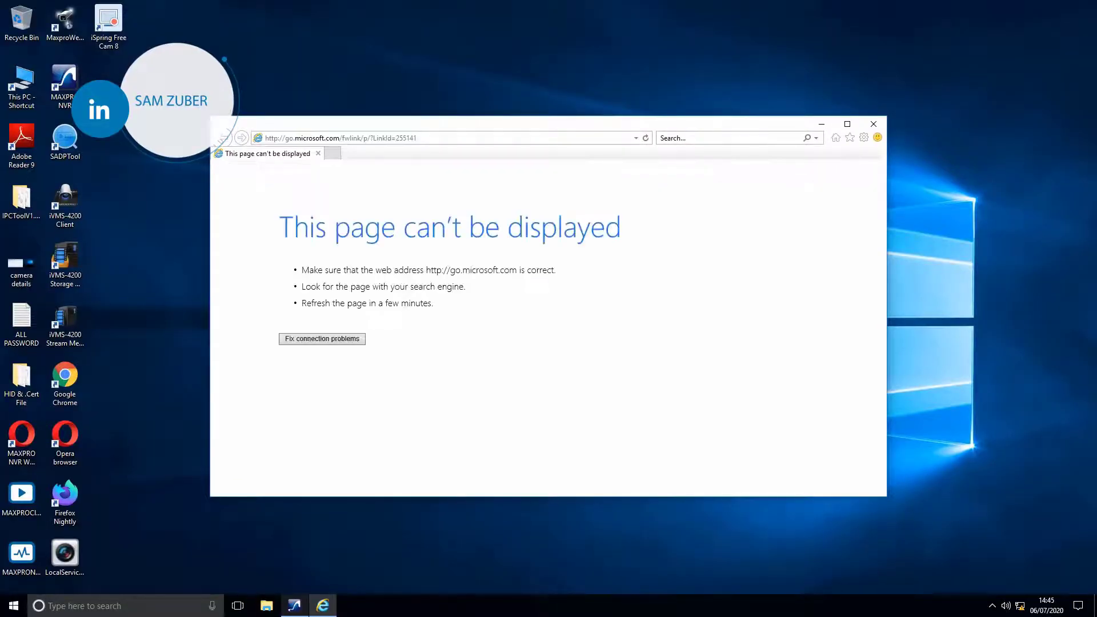
# Browse to 192.168.1.30, log in as admin and reach the camera's Live View.
pyautogui.write('192.168.1.30/')
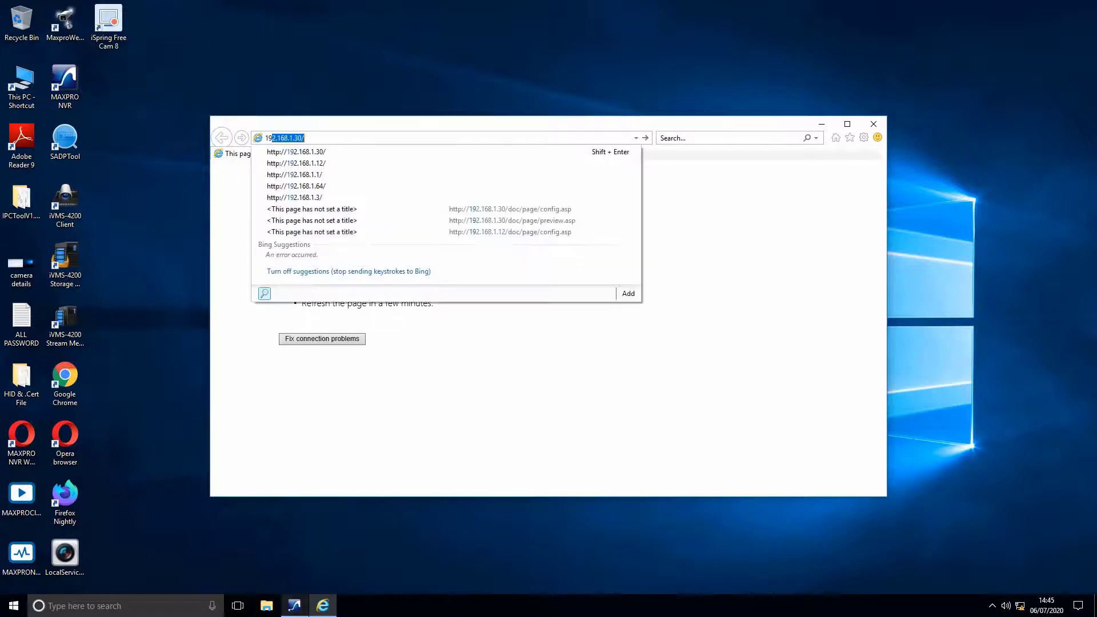
pyautogui.click(295, 150)
pyautogui.write('admin')
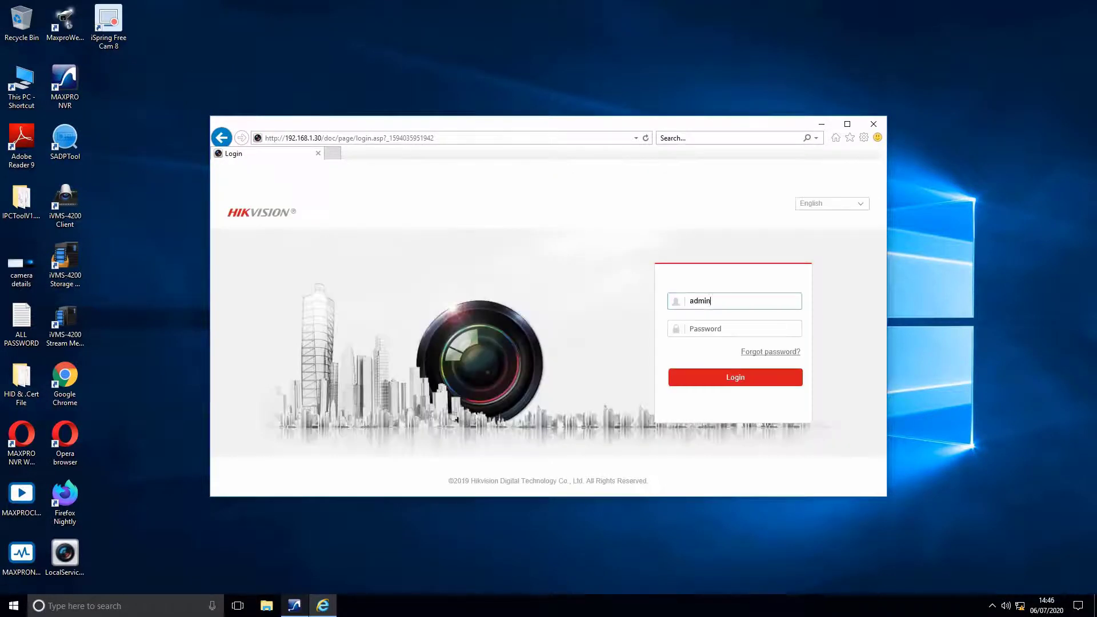
pyautogui.click(735, 377)
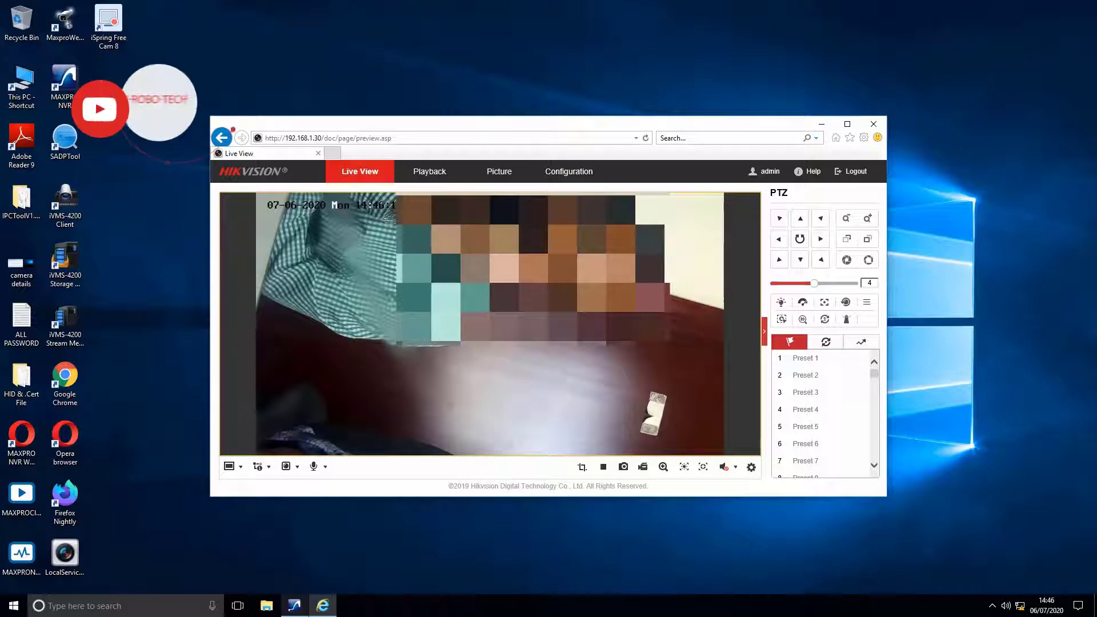
pyautogui.click(872, 123)
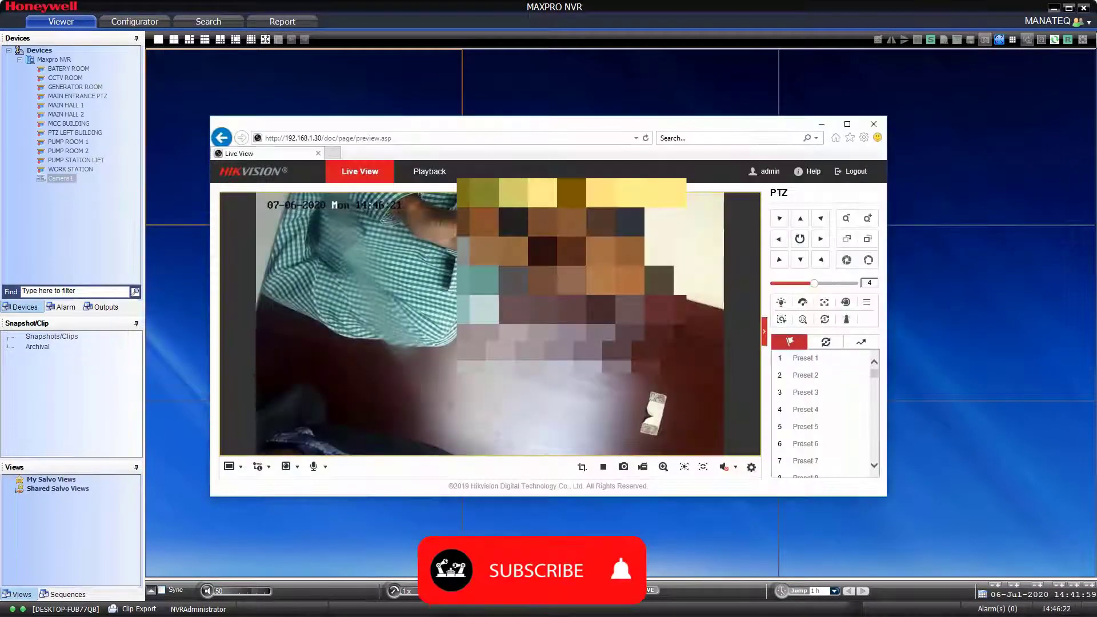
# Navigate the camera's configuration to Network > Advanced Settings > Integration Protocol.
pyautogui.click(535, 571)
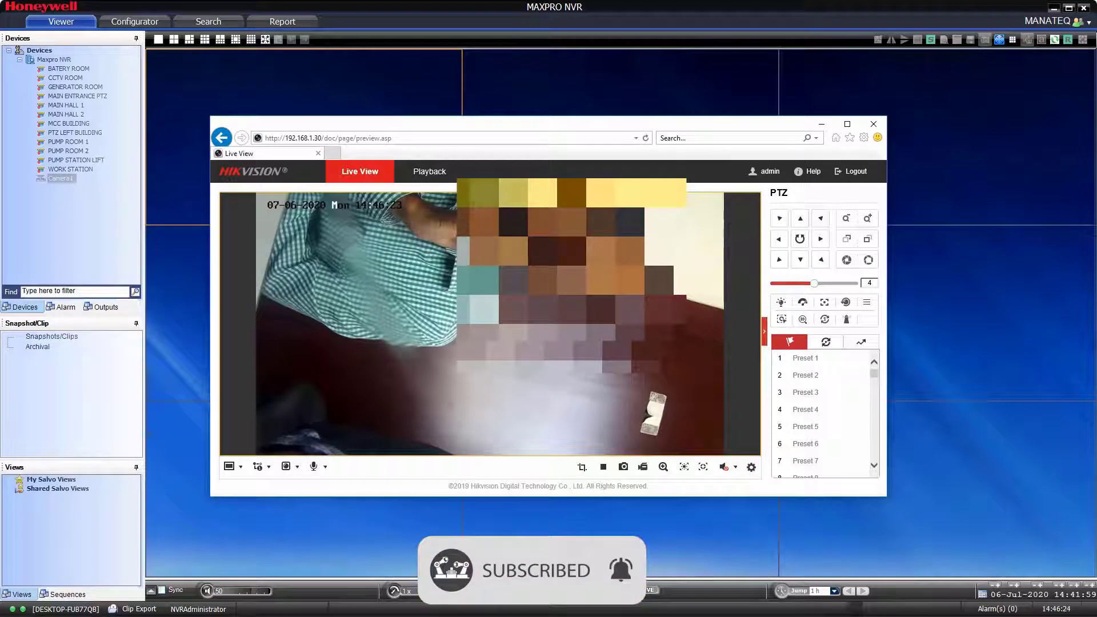
pyautogui.click(569, 171)
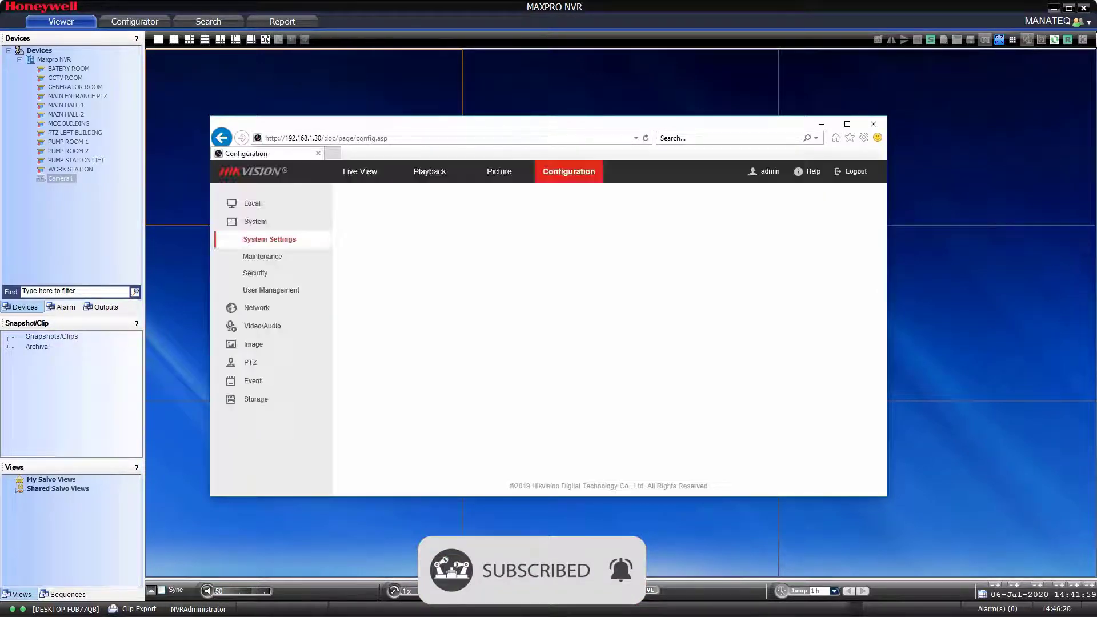
pyautogui.click(270, 239)
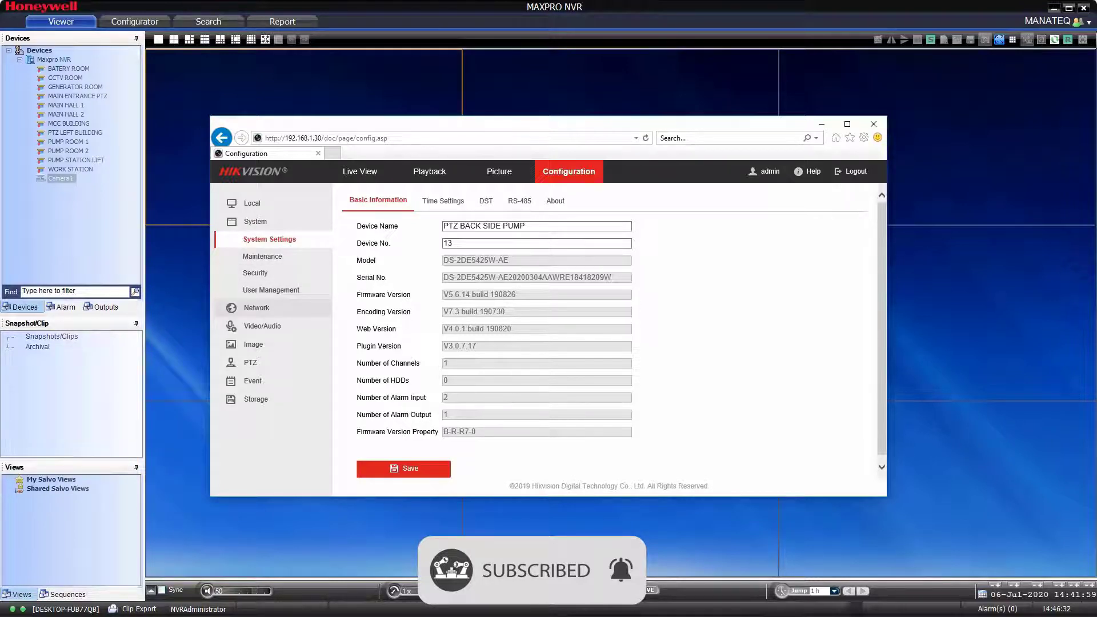
pyautogui.click(256, 307)
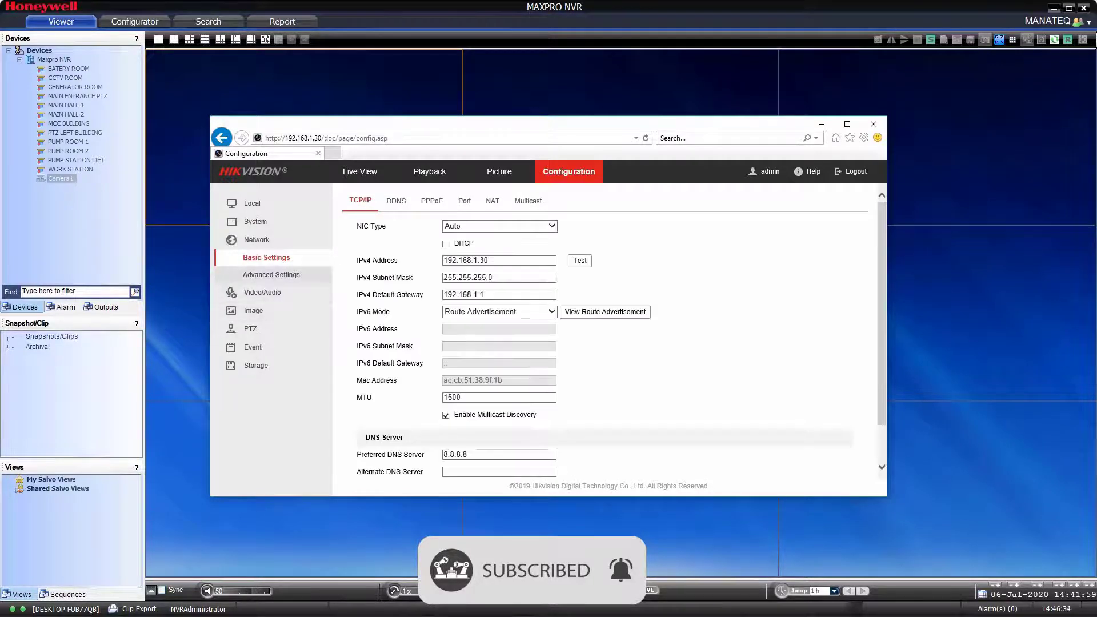
pyautogui.click(272, 274)
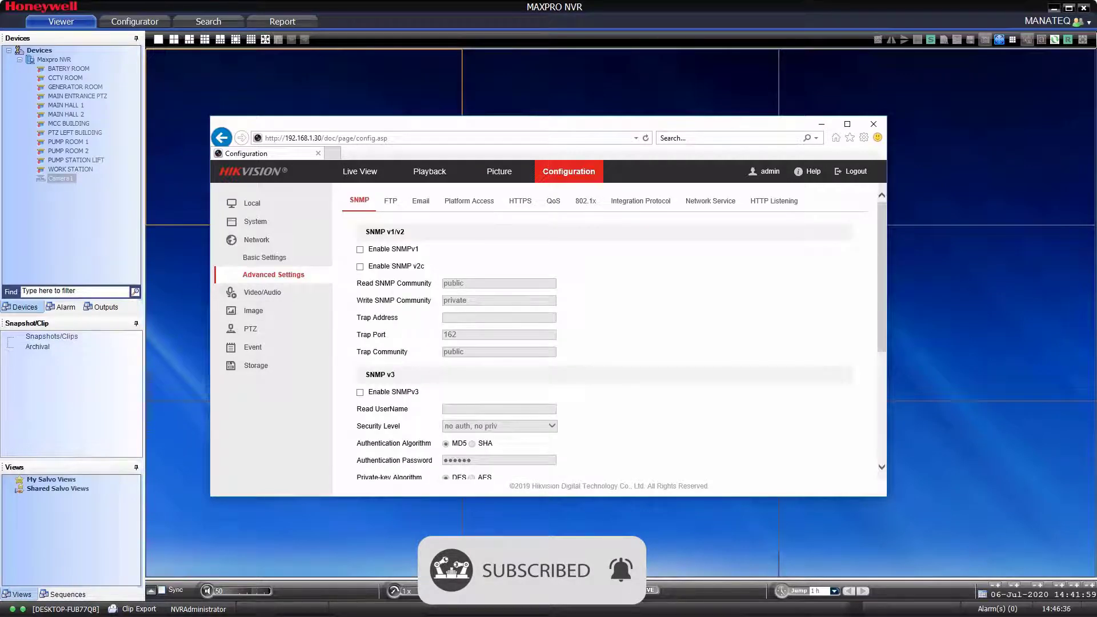
pyautogui.moveTo(639, 199)
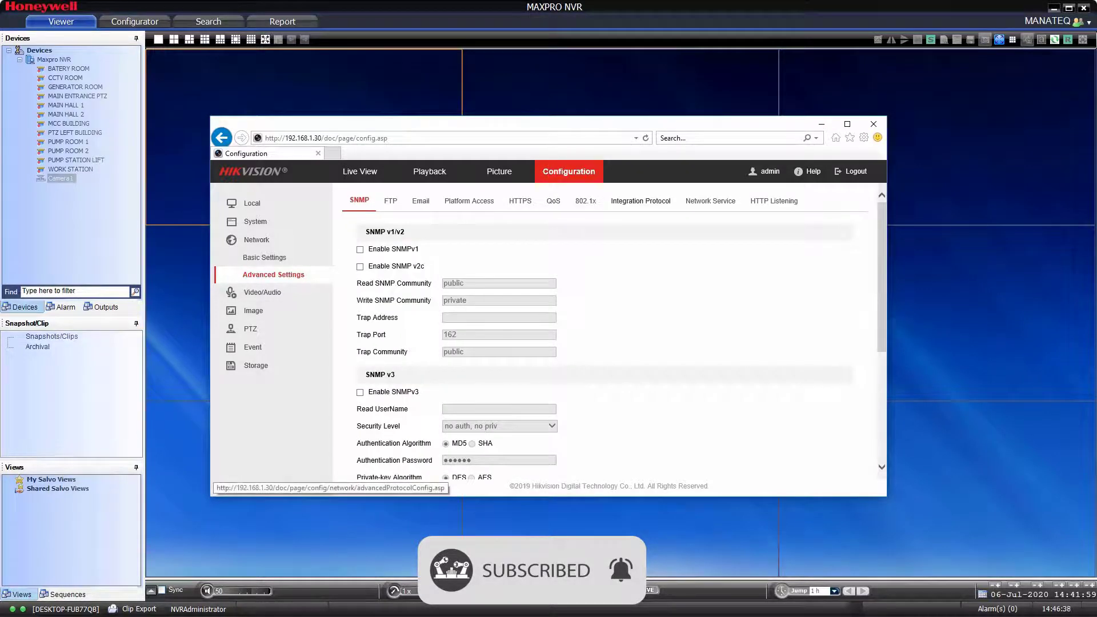
pyautogui.click(639, 199)
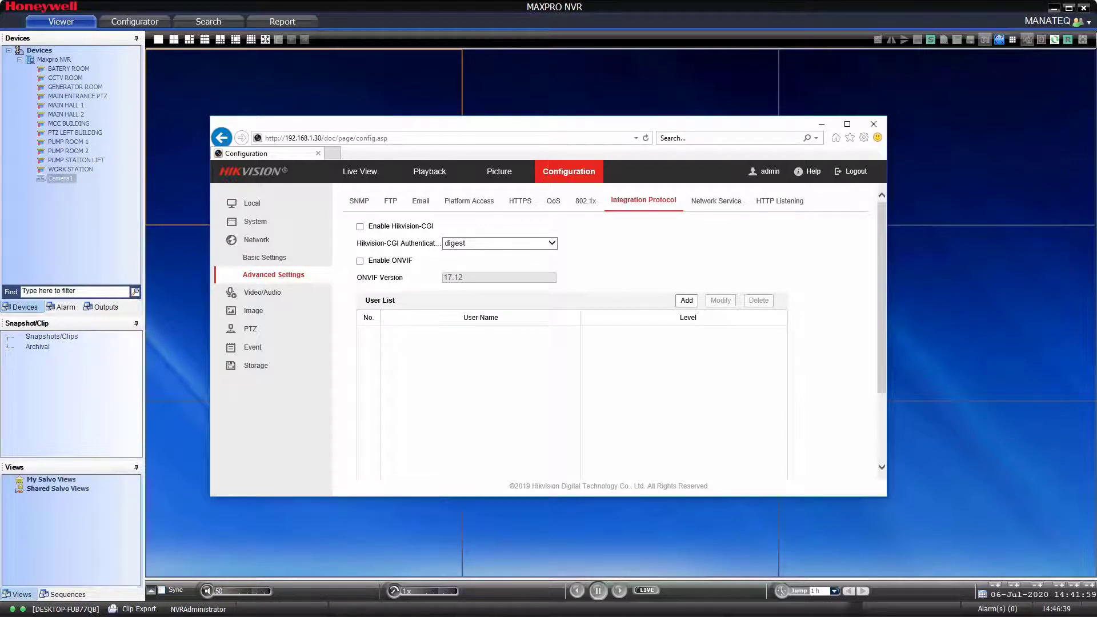
# Enable both ONVIF and Hikvision-CGI support on the camera.
pyautogui.click(358, 260)
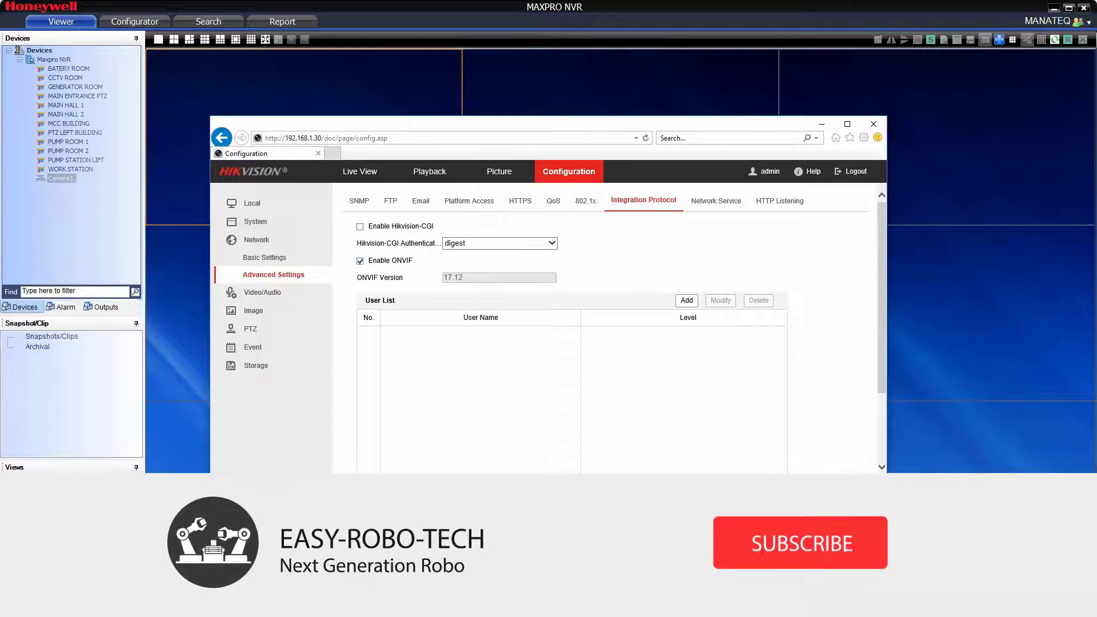
pyautogui.click(800, 542)
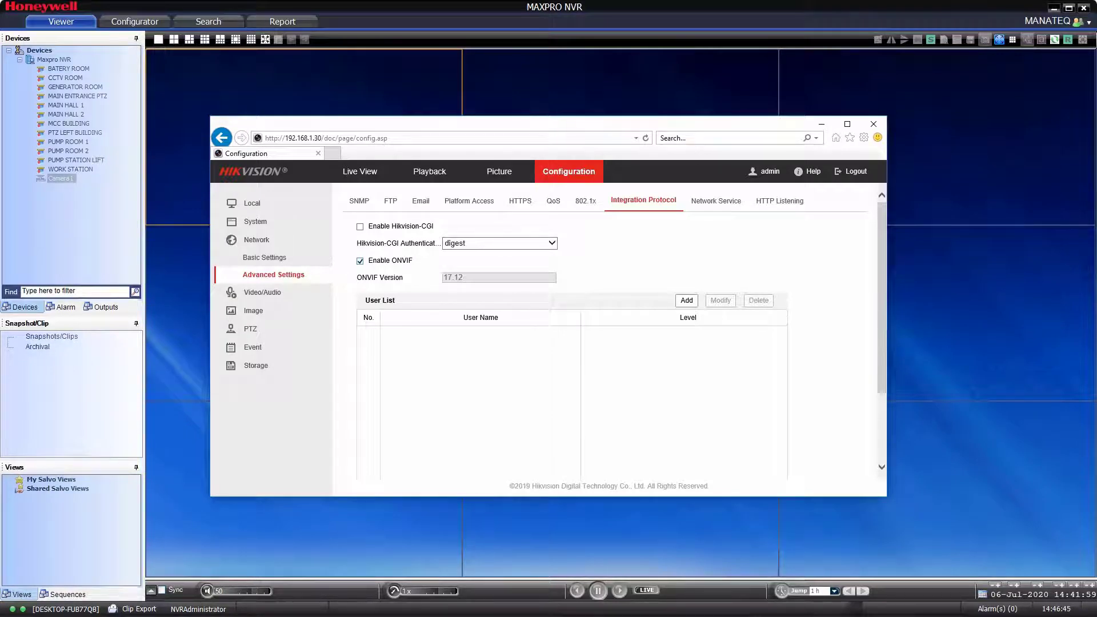
pyautogui.click(358, 226)
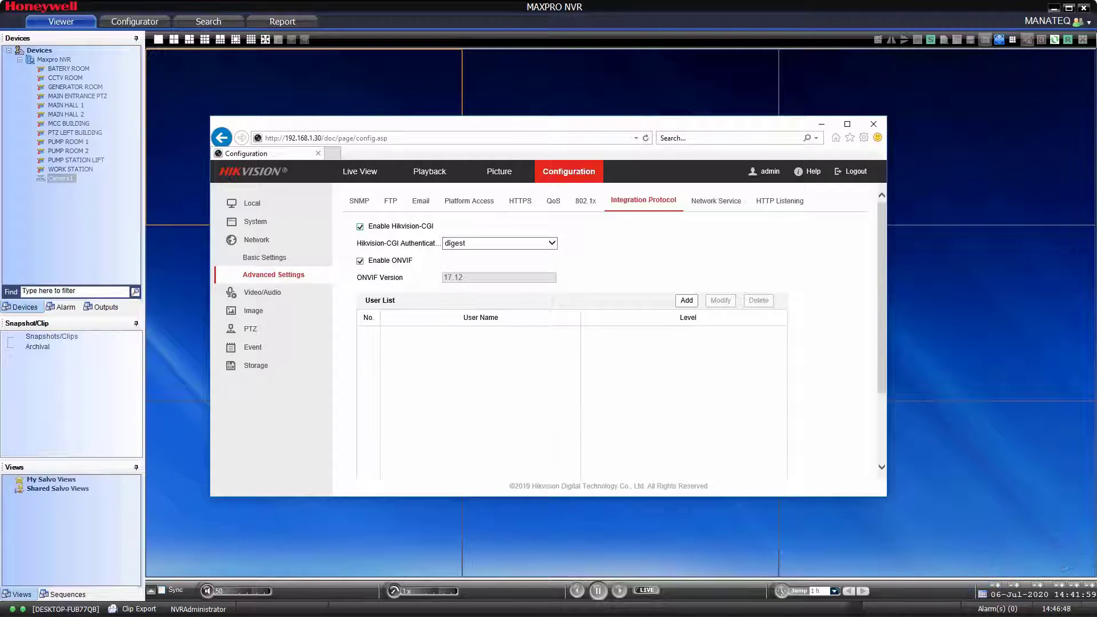
# Add ONVIF user 'admin' with Media user level, save it, and show the basic device information.
pyautogui.click(685, 300)
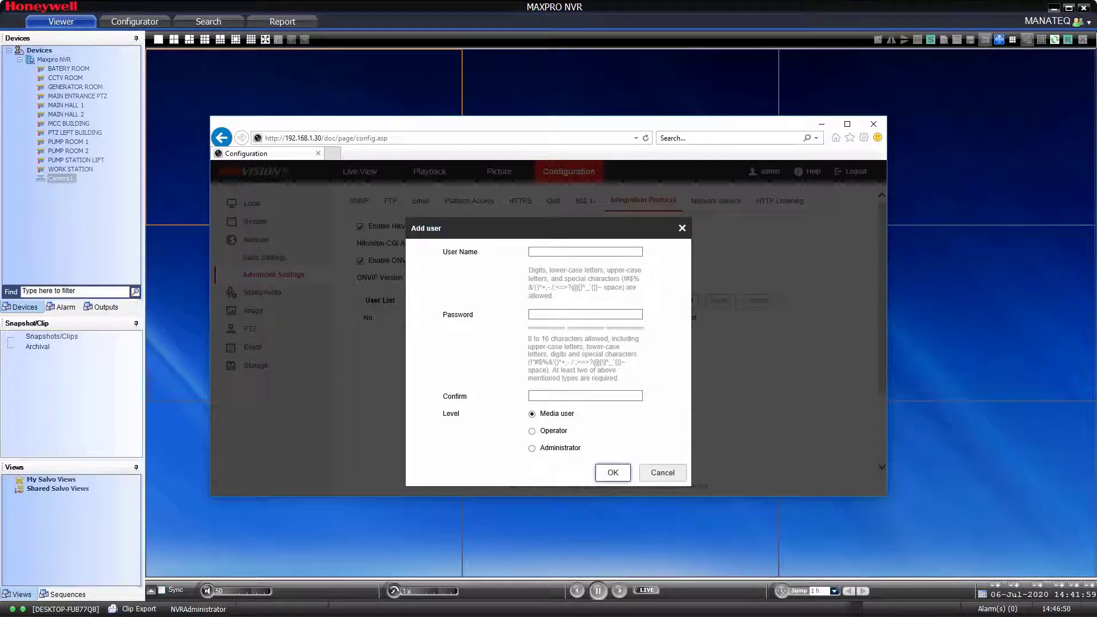
pyautogui.write('admin')
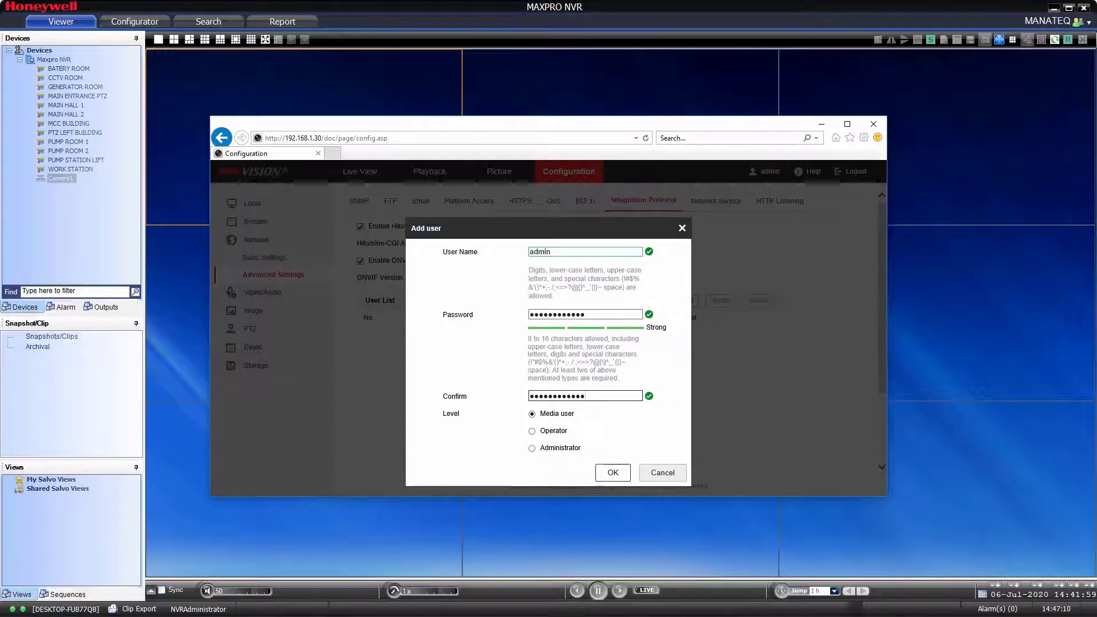
pyautogui.click(613, 473)
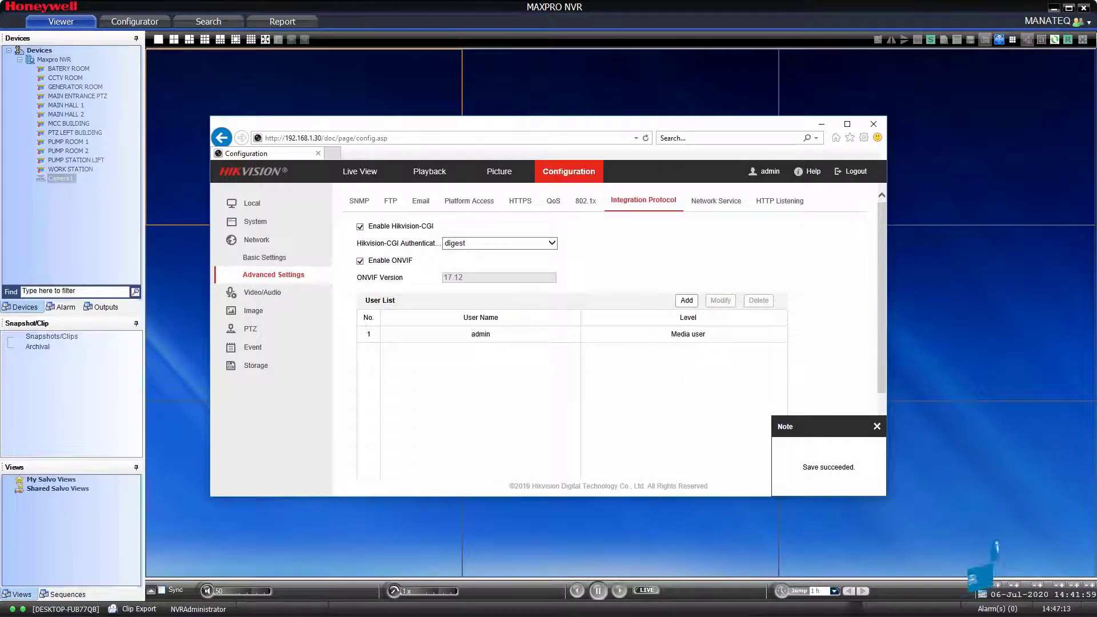
pyautogui.click(876, 426)
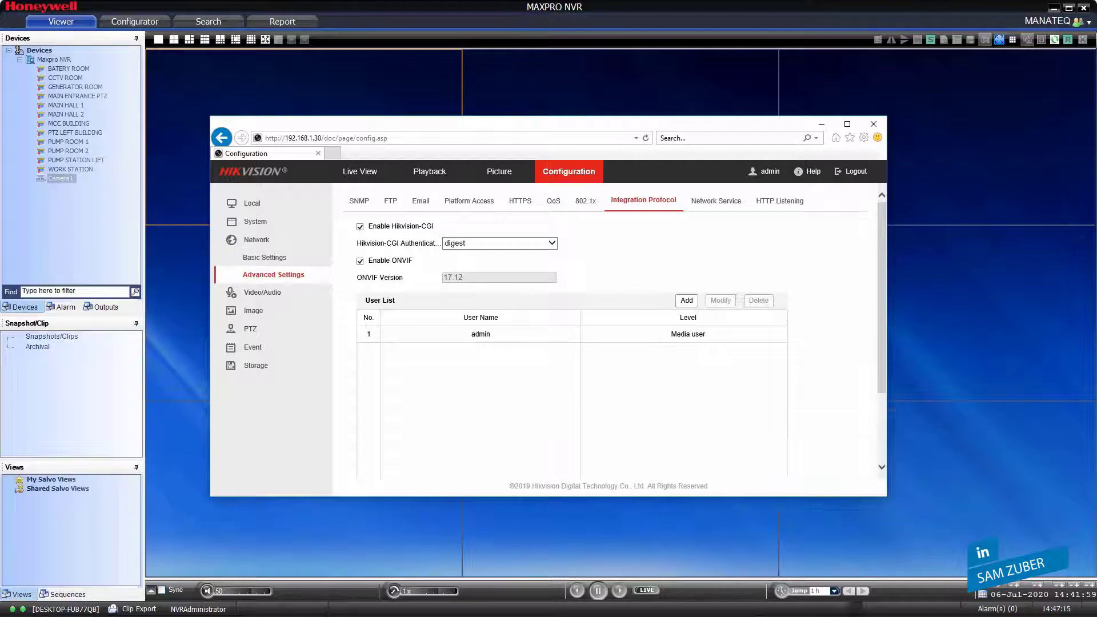
pyautogui.click(255, 222)
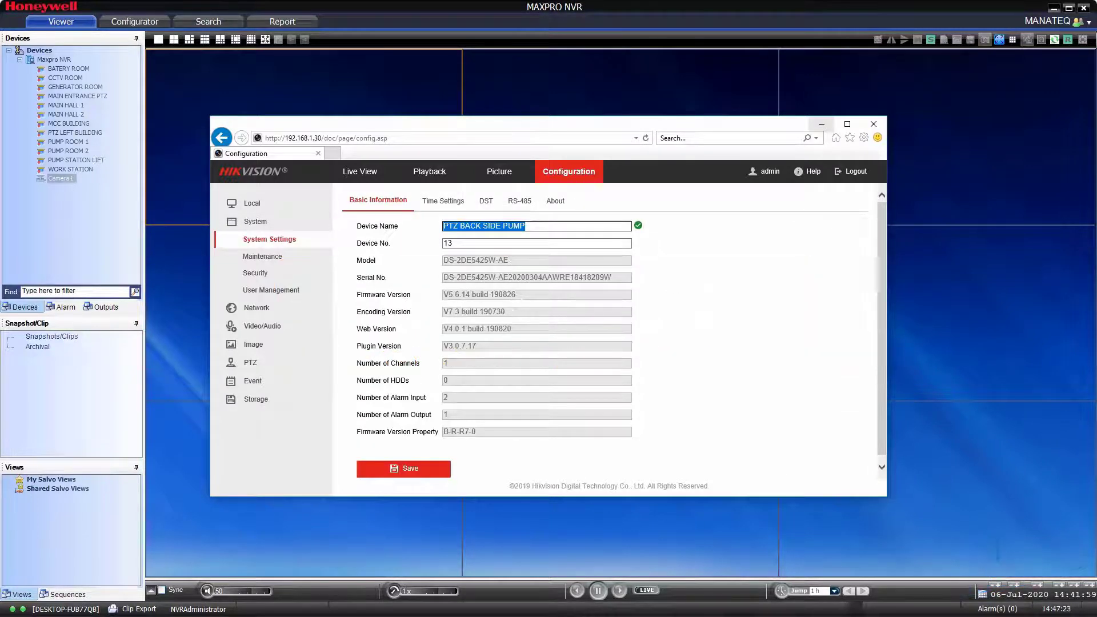
# Close the browser, delete Camera1 from the NVR camera list and start an automatic camera discovery.
pyautogui.click(873, 124)
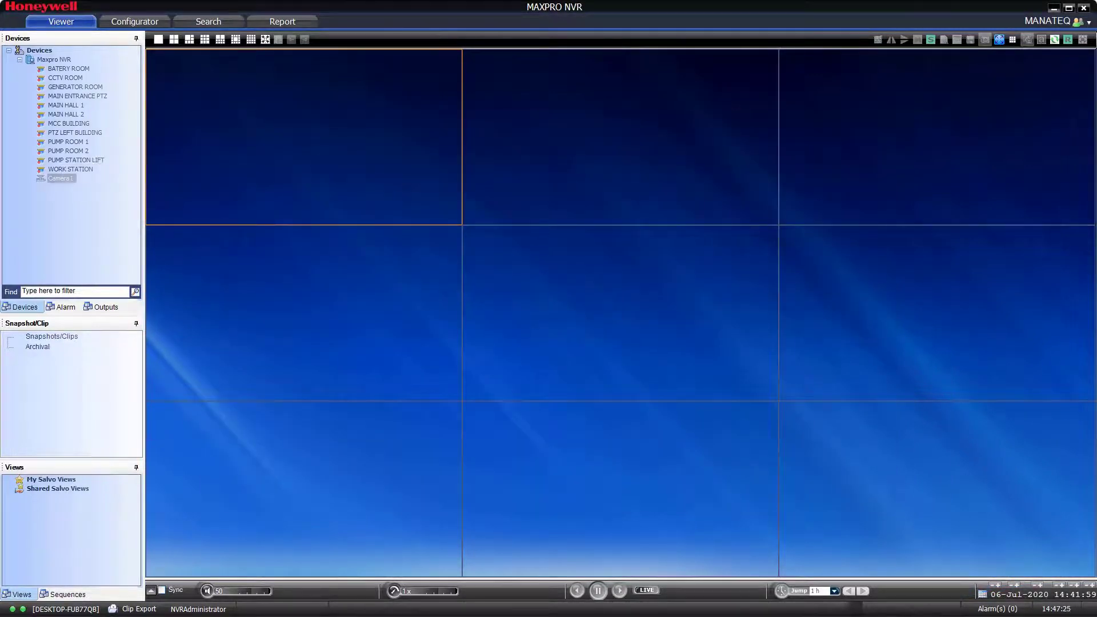
pyautogui.click(133, 21)
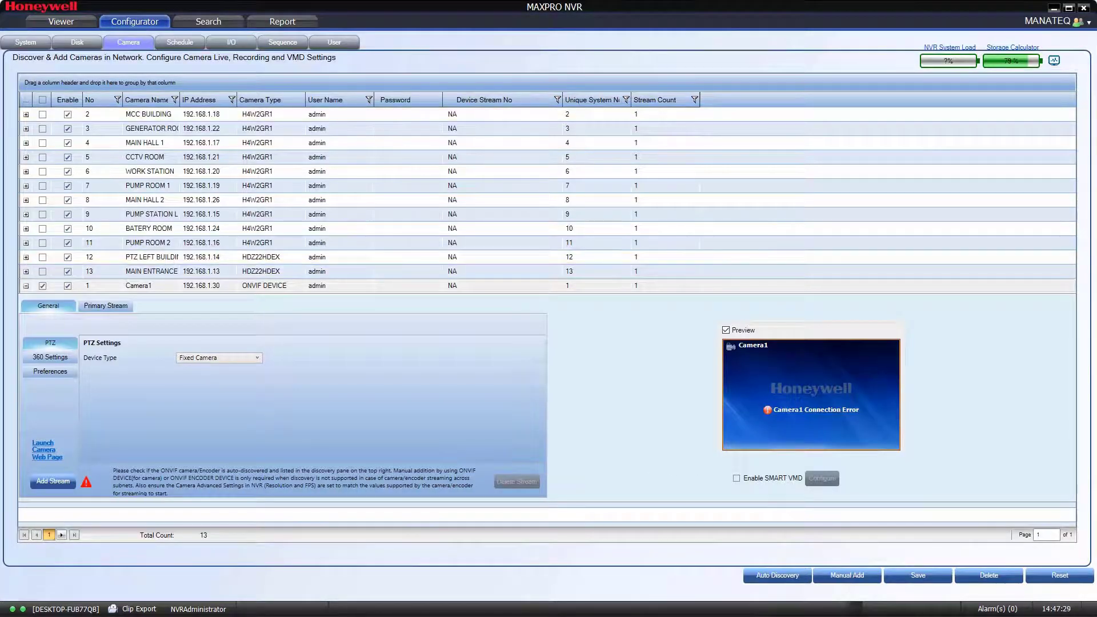
pyautogui.click(987, 575)
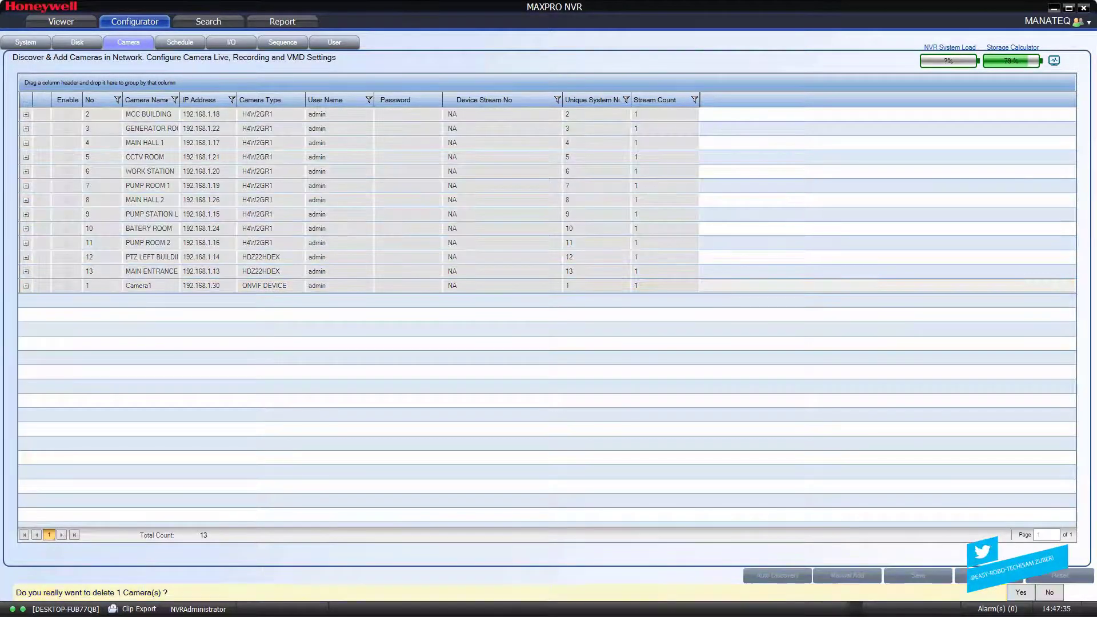
pyautogui.click(1021, 591)
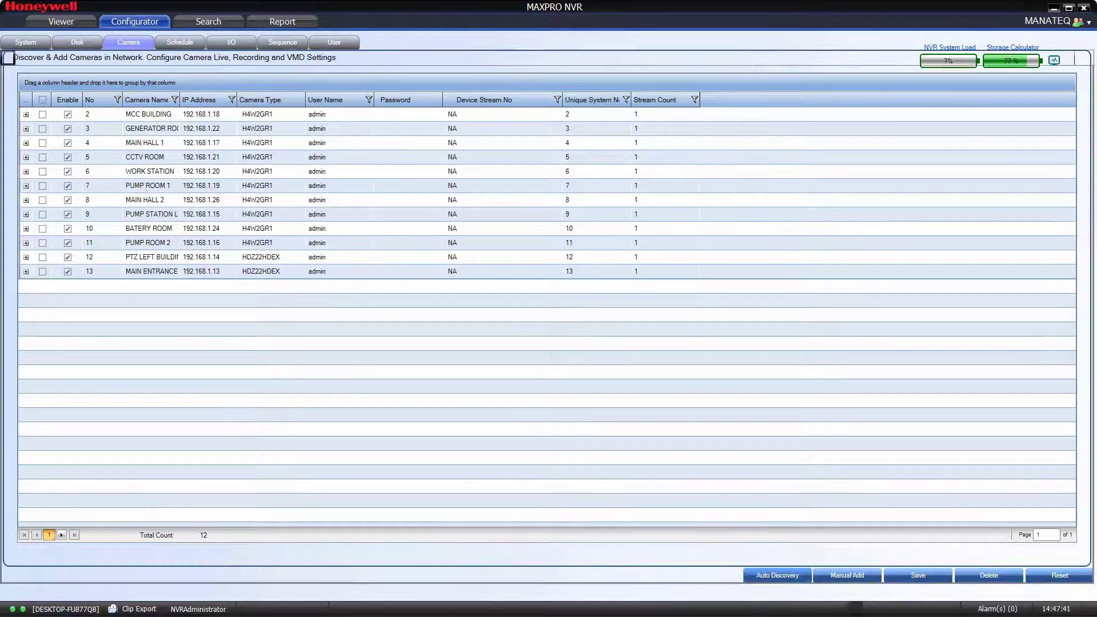
pyautogui.click(777, 574)
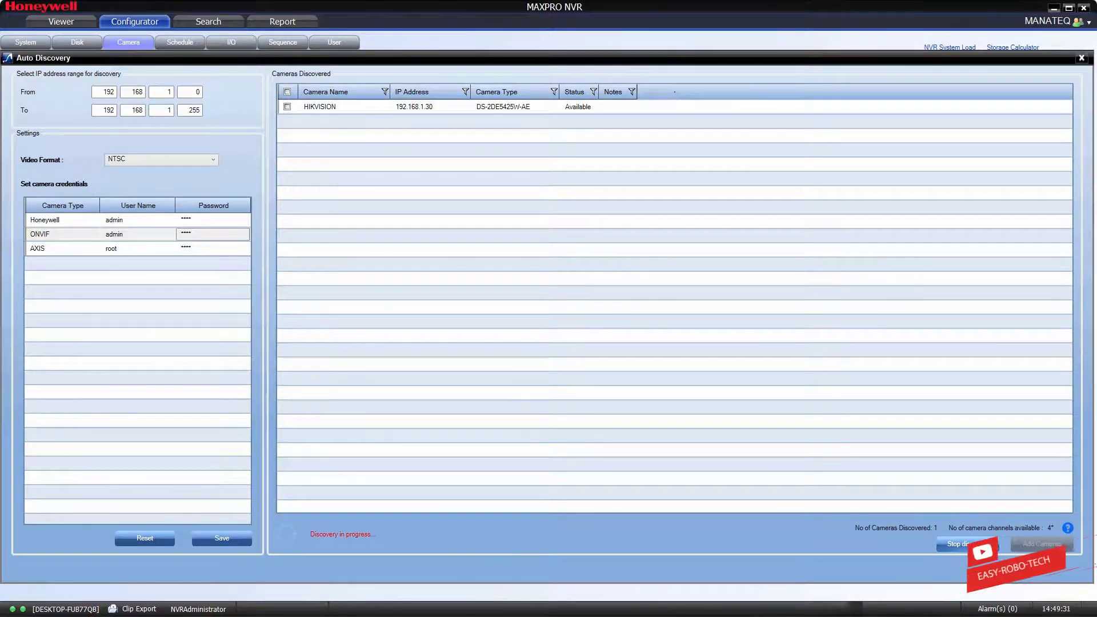
# Select the discovered HIKVISION camera at 192.168.1.30, stop discovery and add it to the NVR.
pyautogui.click(286, 91)
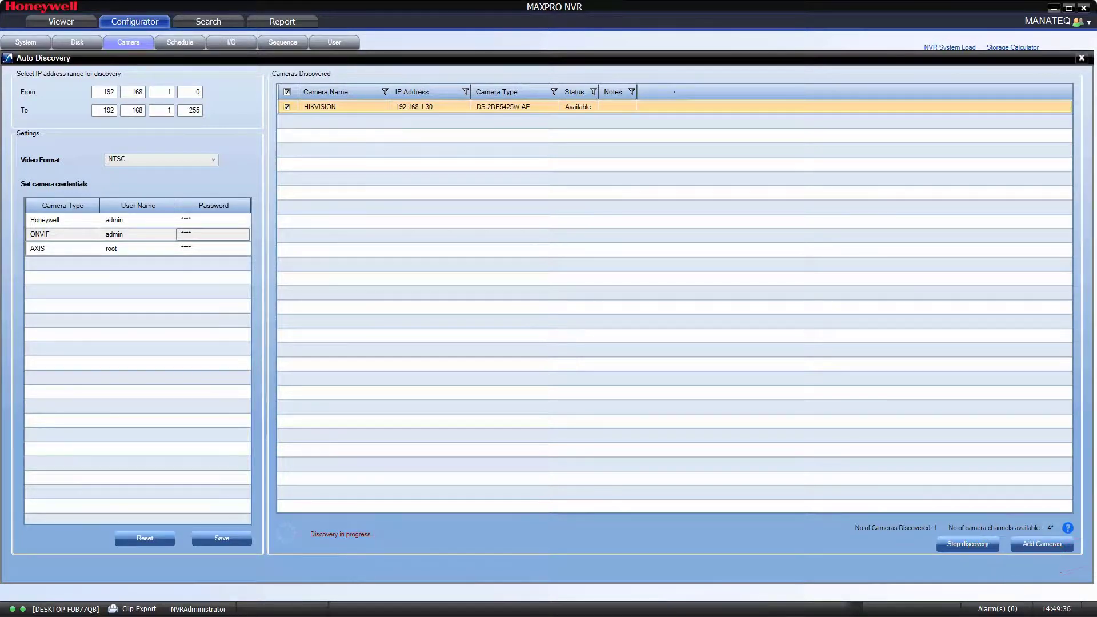
pyautogui.click(966, 543)
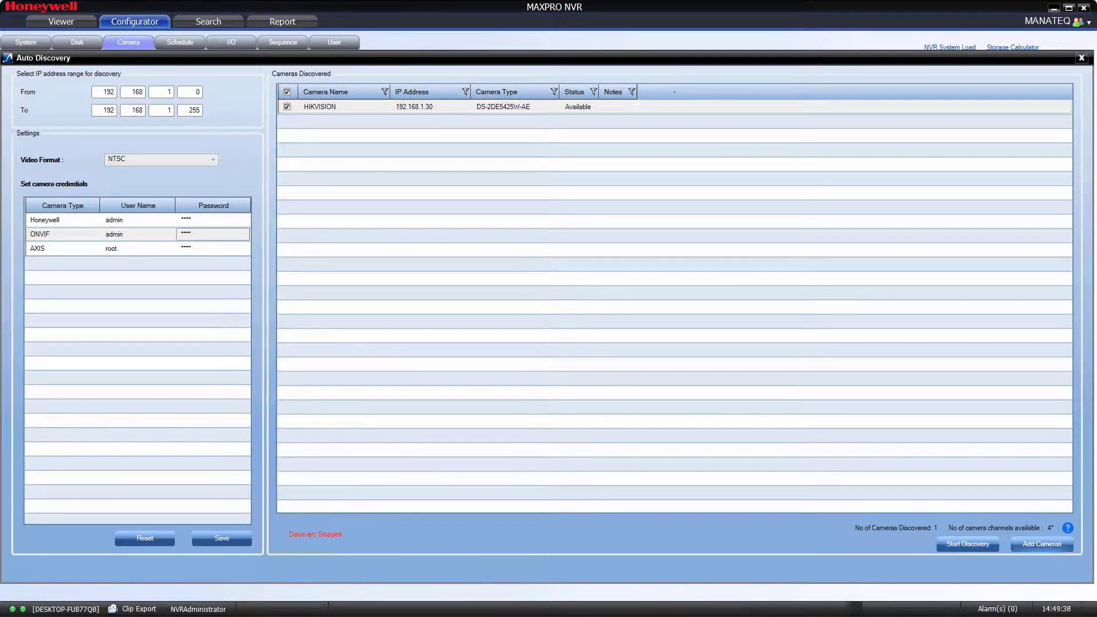
pyautogui.click(1041, 543)
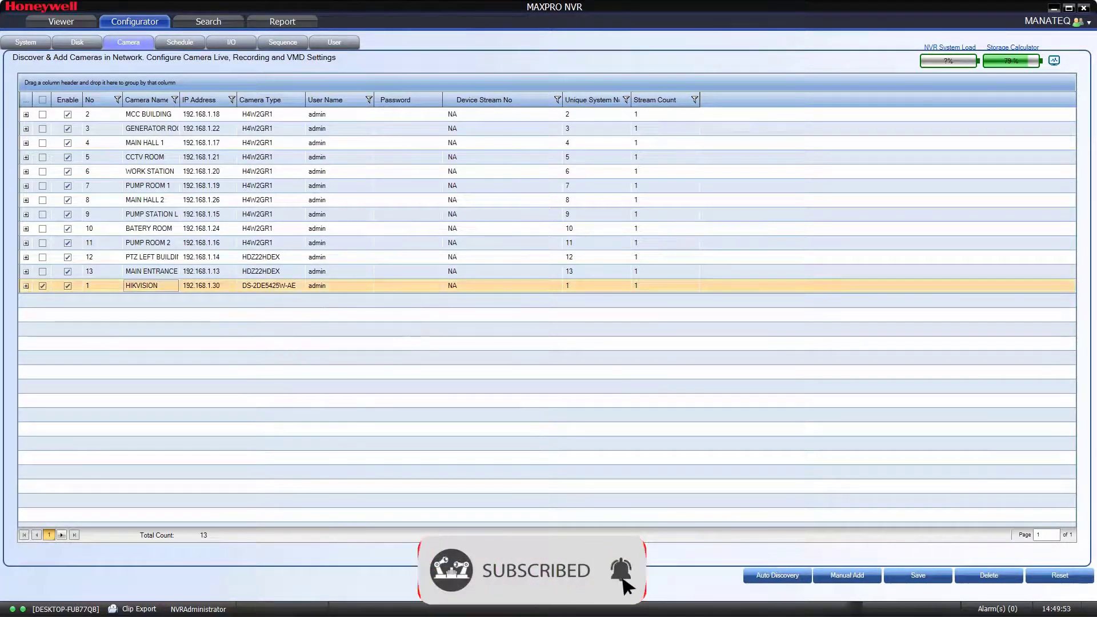
# Rename the HIKVISION camera to PTZ BACK SIDE PUMP.
pyautogui.doubleClick(142, 285)
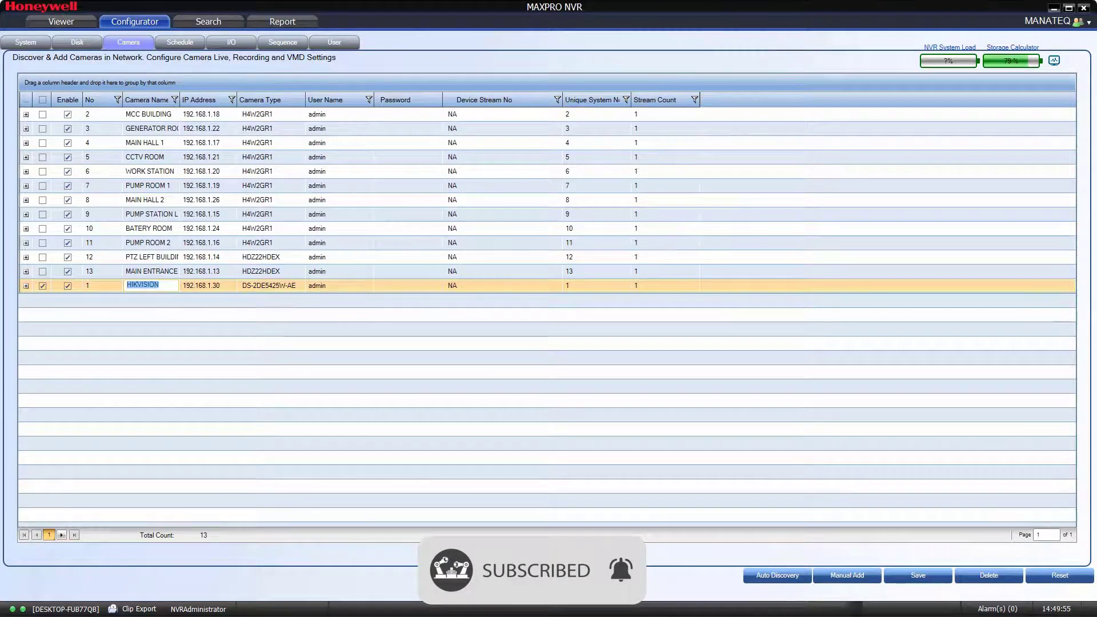
pyautogui.write('ACK SIDE PUMP')
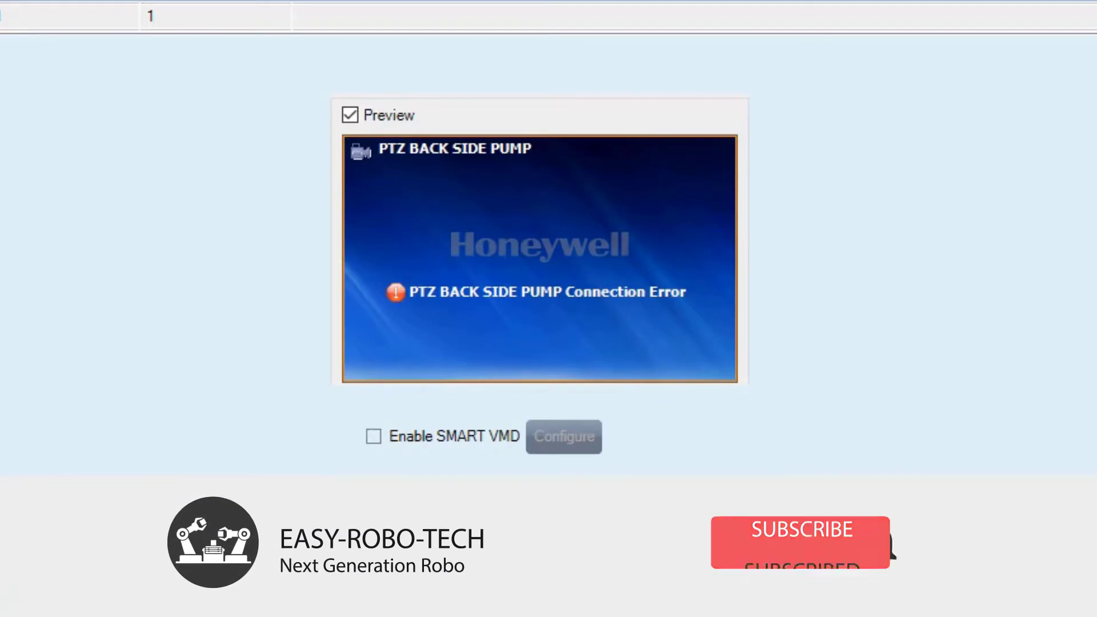
pyautogui.click(801, 530)
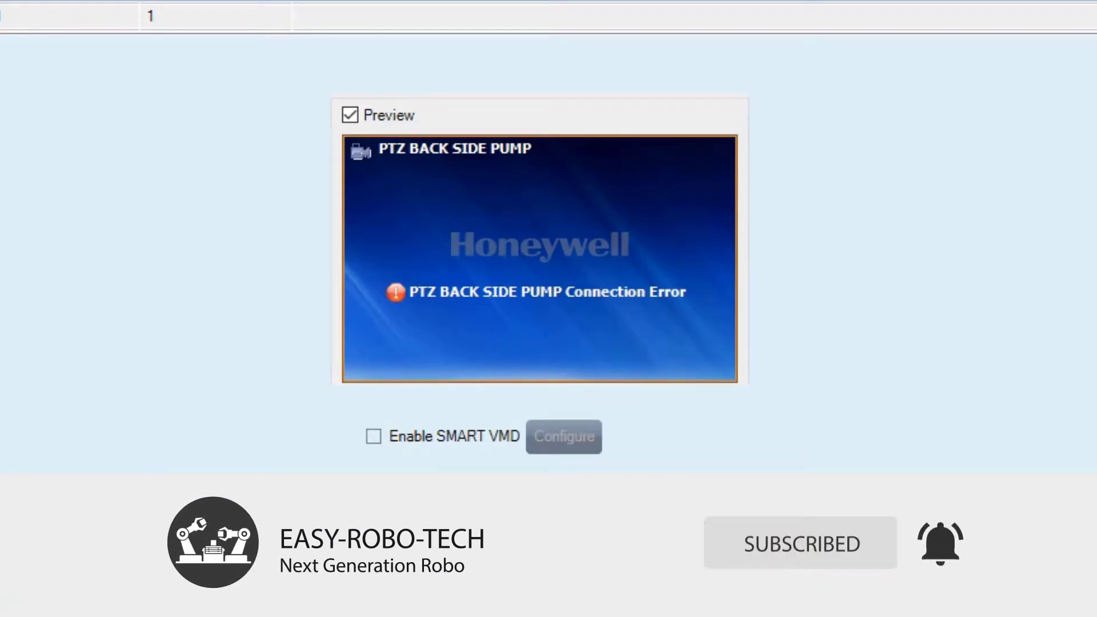